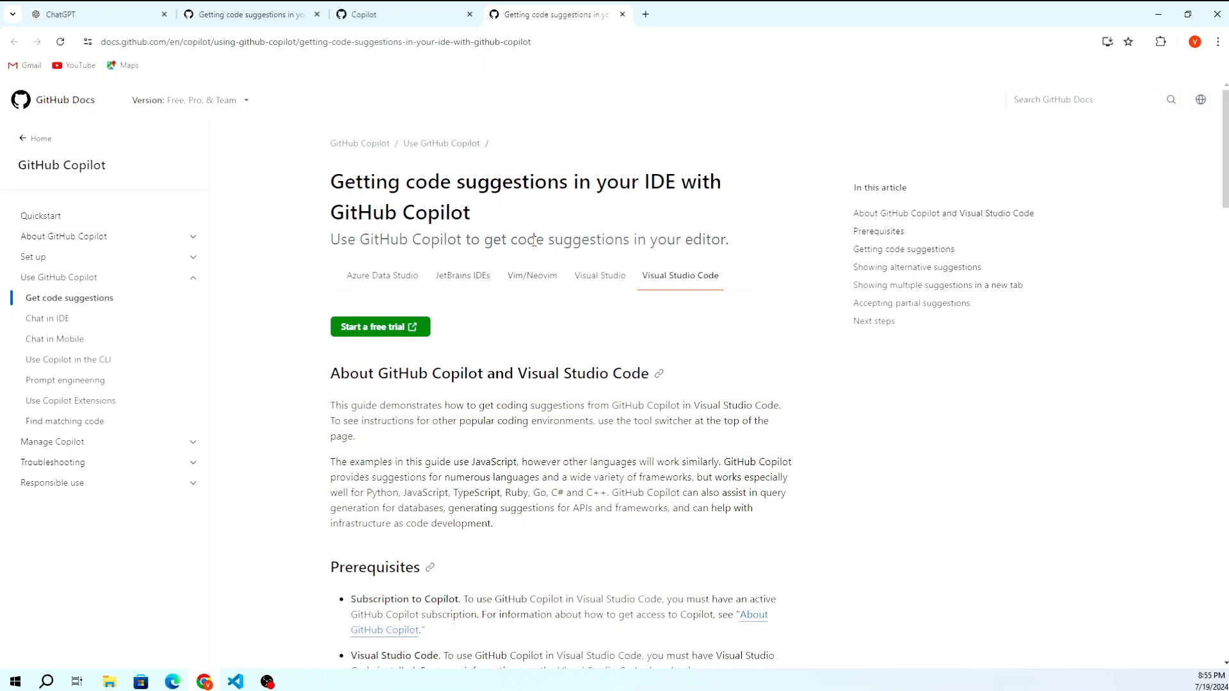
Read the Copilot code-suggestions article from prerequisites through partial suggestions to Next steps.
{"action": "scroll", "scroll_direction": "down", "scroll_amount": 3}
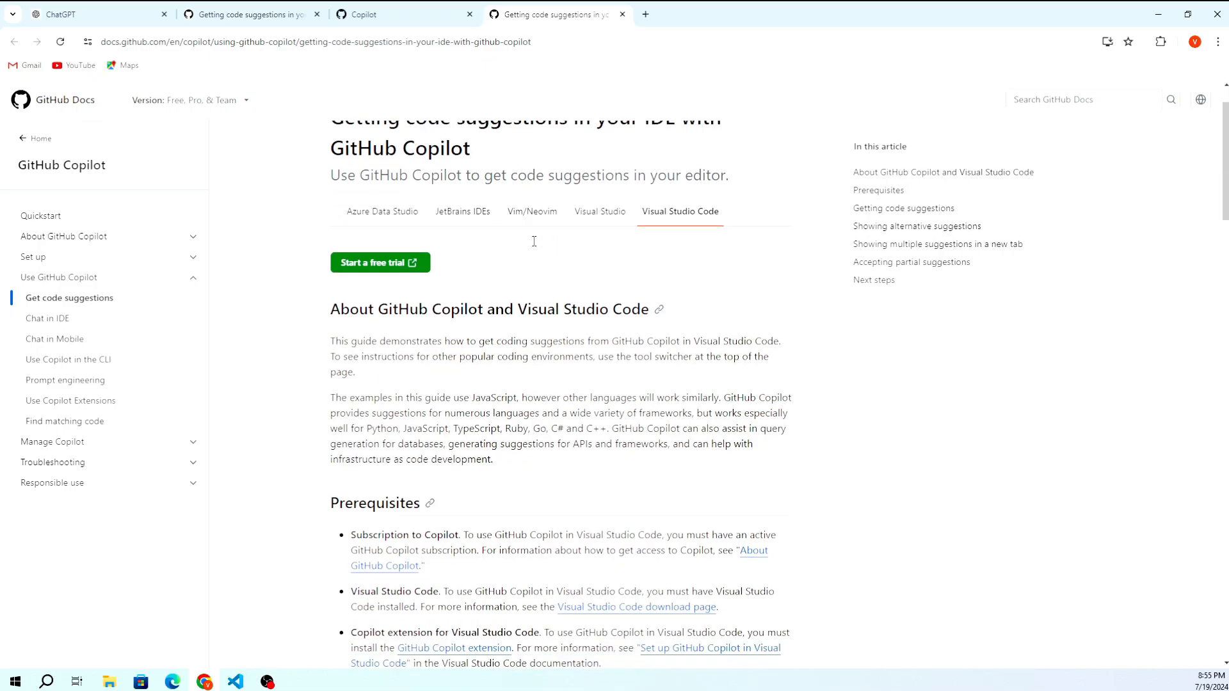
{"action": "scroll", "scroll_direction": "down", "scroll_amount": 3}
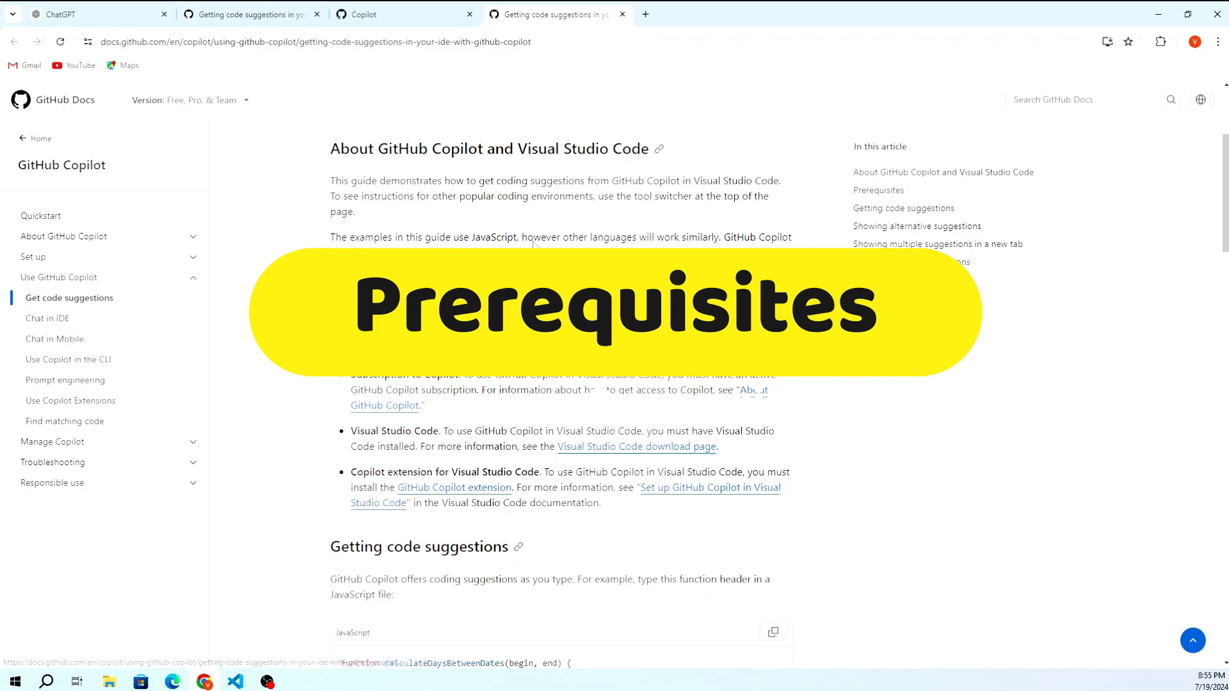
{"action": "scroll", "scroll_direction": "down", "scroll_amount": 3}
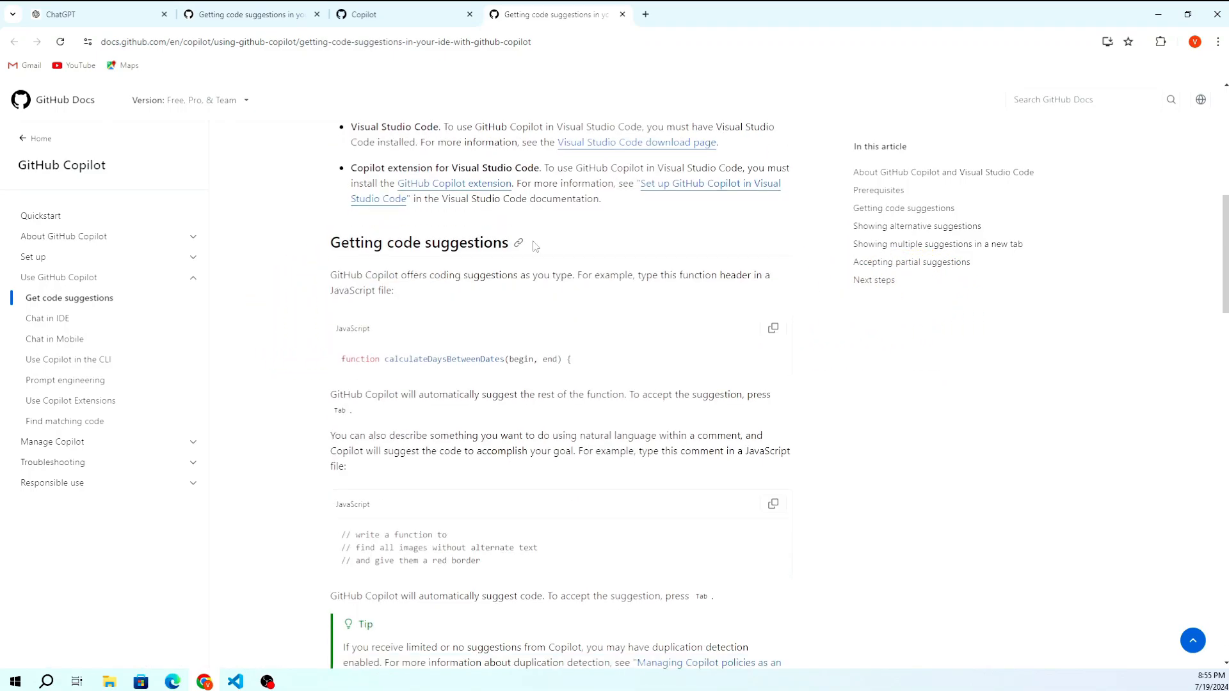
{"action": "scroll", "scroll_direction": "down", "scroll_amount": 3}
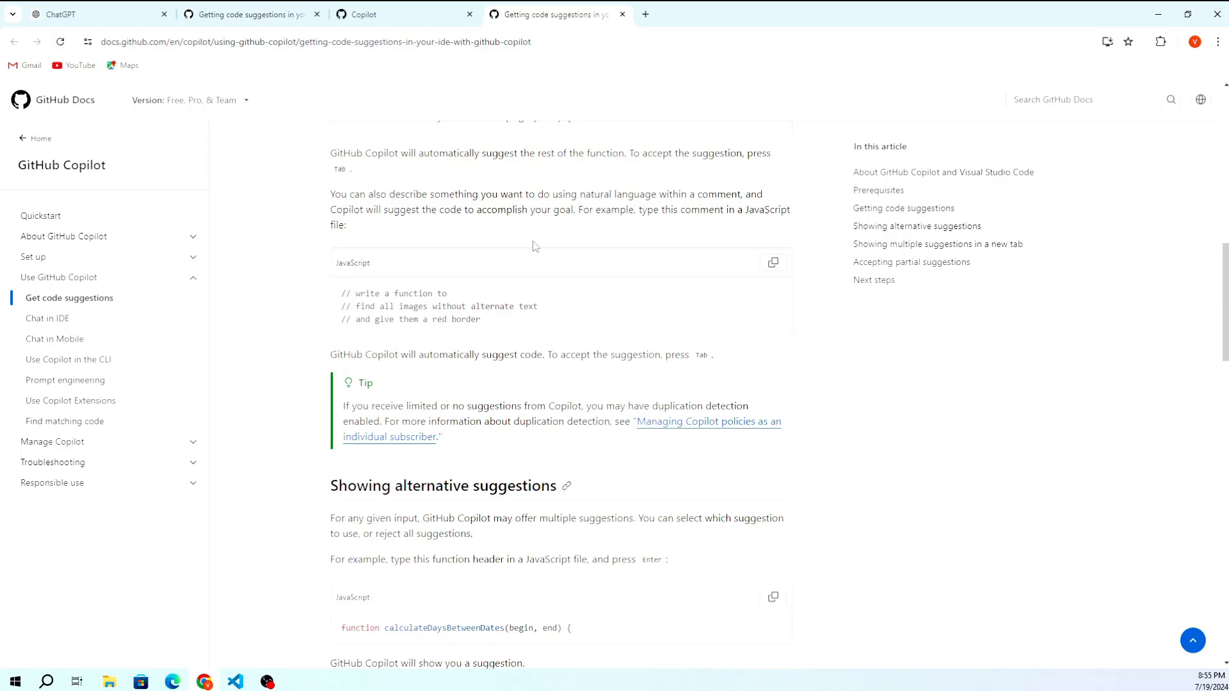
{"action": "scroll", "scroll_direction": "down", "scroll_amount": 3}
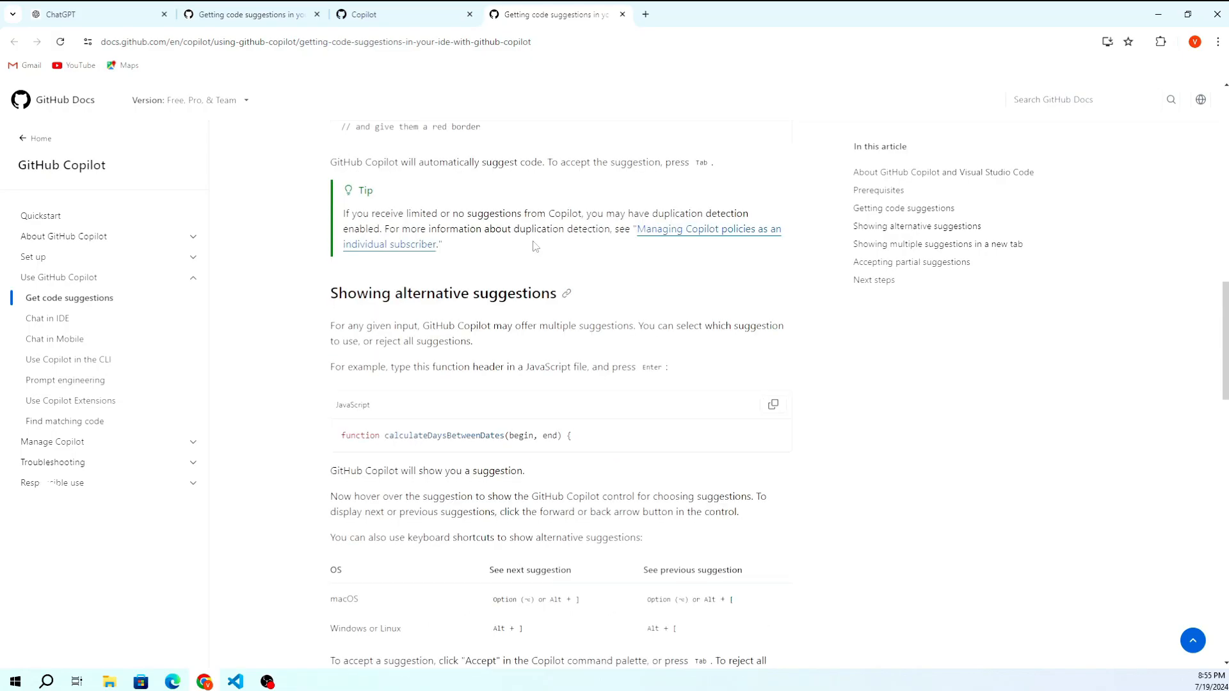
{"action": "scroll", "scroll_direction": "down", "scroll_amount": 3}
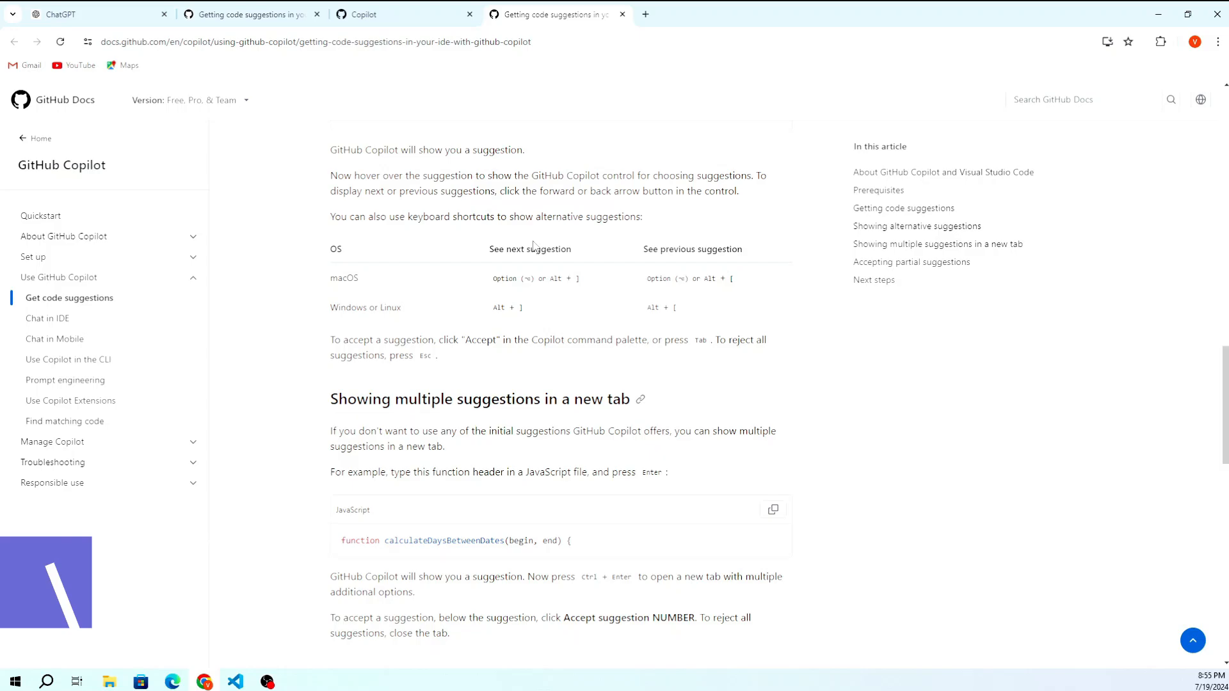
{"action": "scroll", "scroll_direction": "down", "scroll_amount": 3}
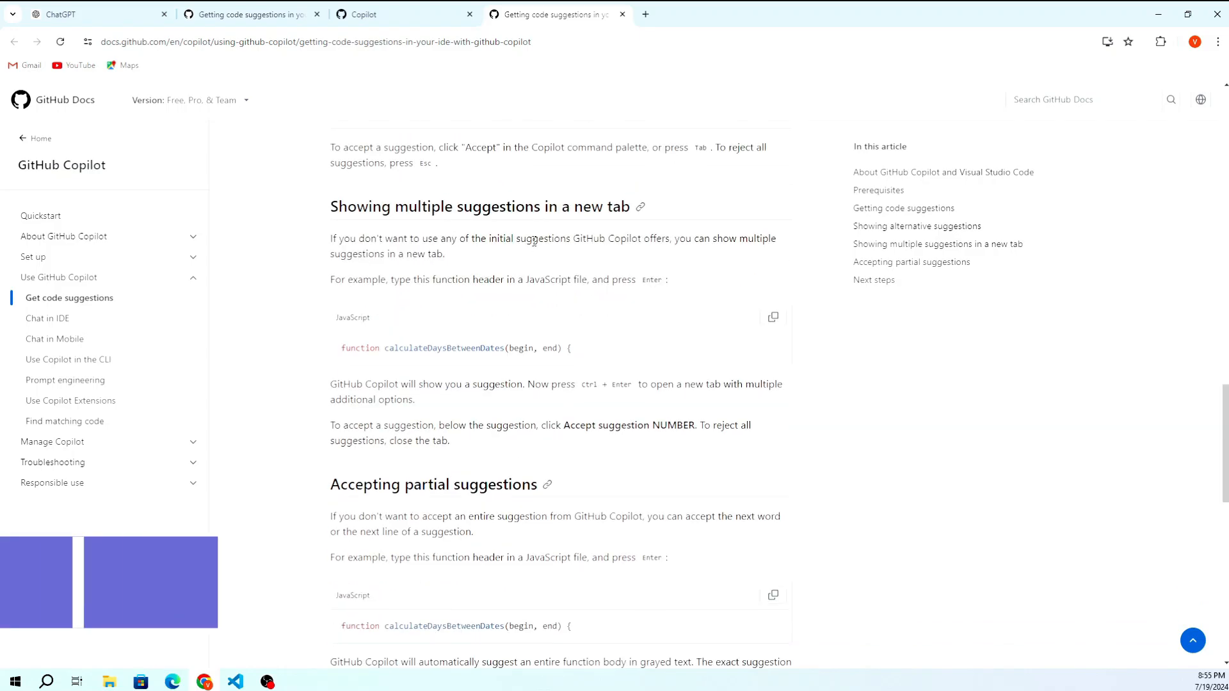
{"action": "scroll", "scroll_direction": "down", "scroll_amount": 3}
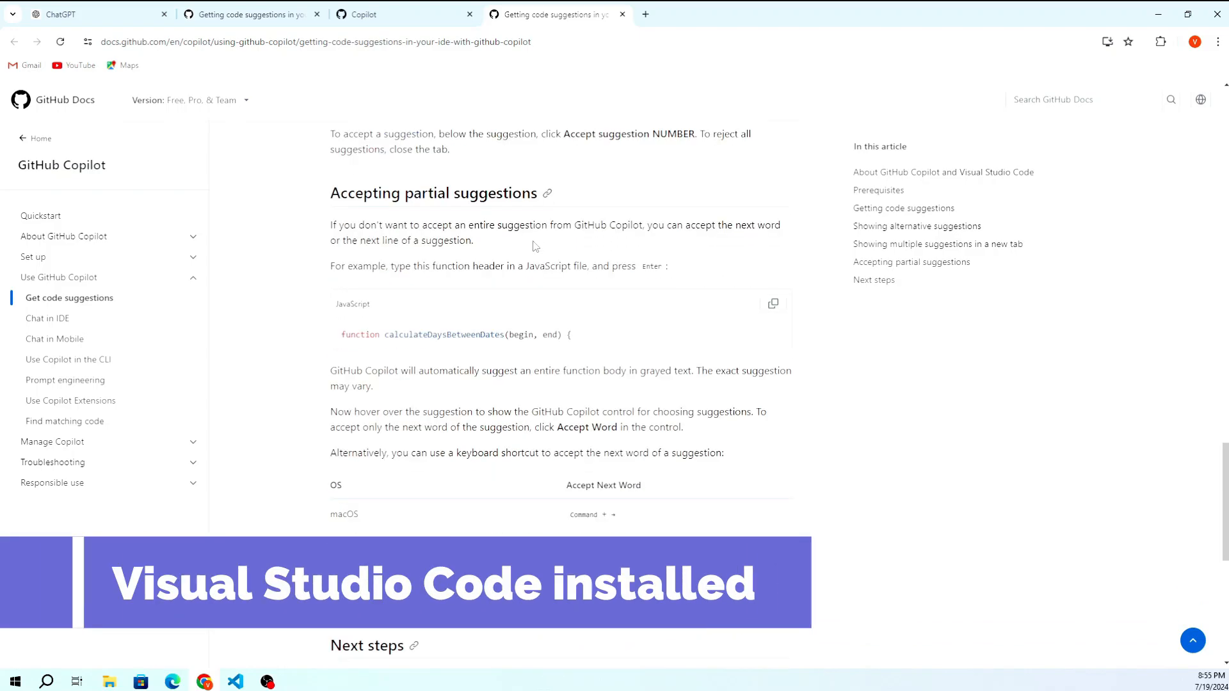
{"action": "scroll", "scroll_direction": "down", "scroll_amount": 3}
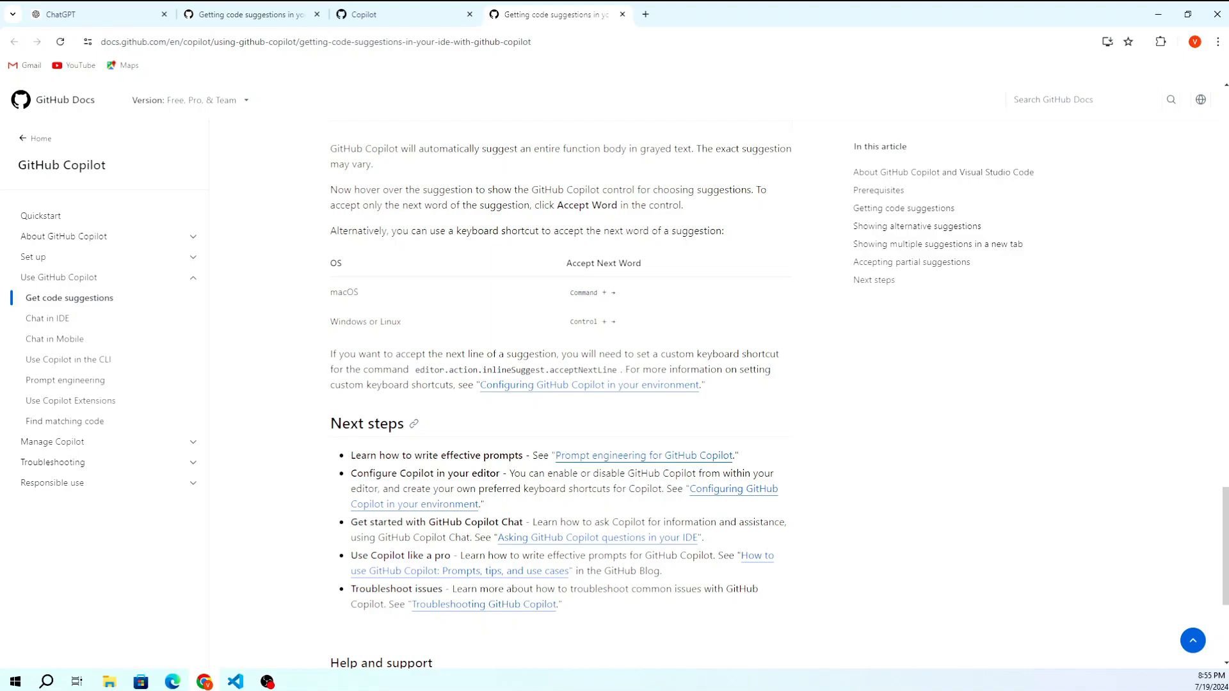
{"action": "mouse_move", "coordinate": [283, 369]}
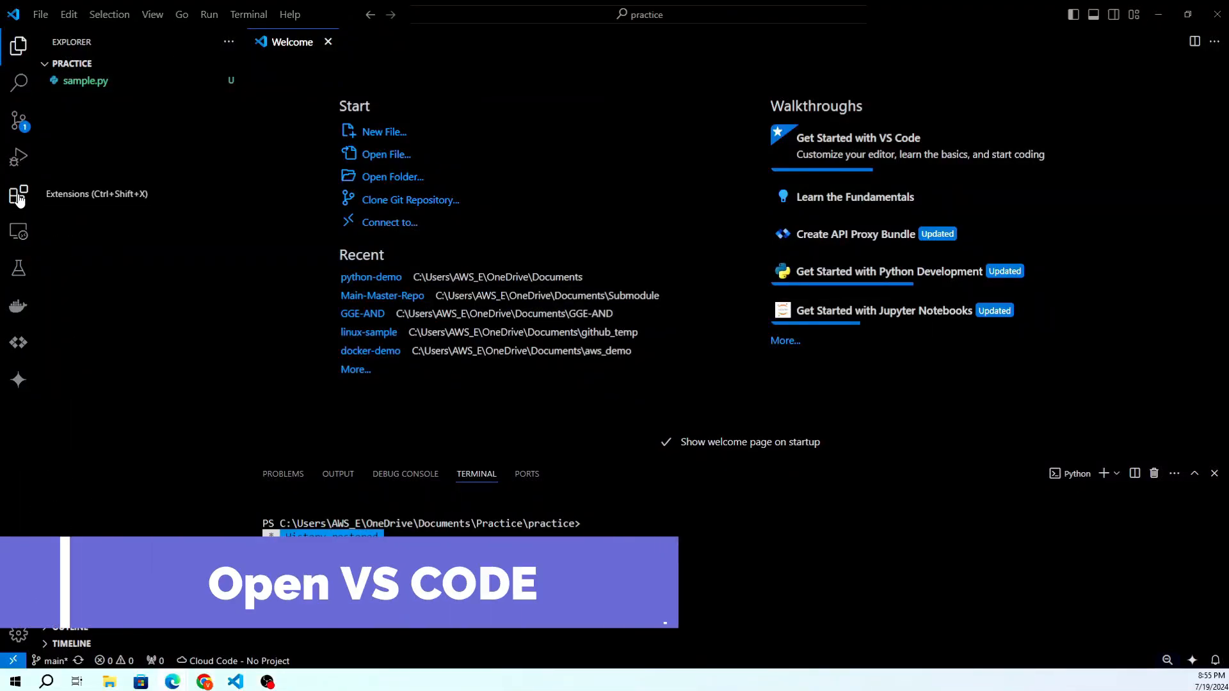
Search the extensions marketplace for 'copilot' and open the GitHub Copilot details page.
{"action": "left_click", "coordinate": [18, 195]}
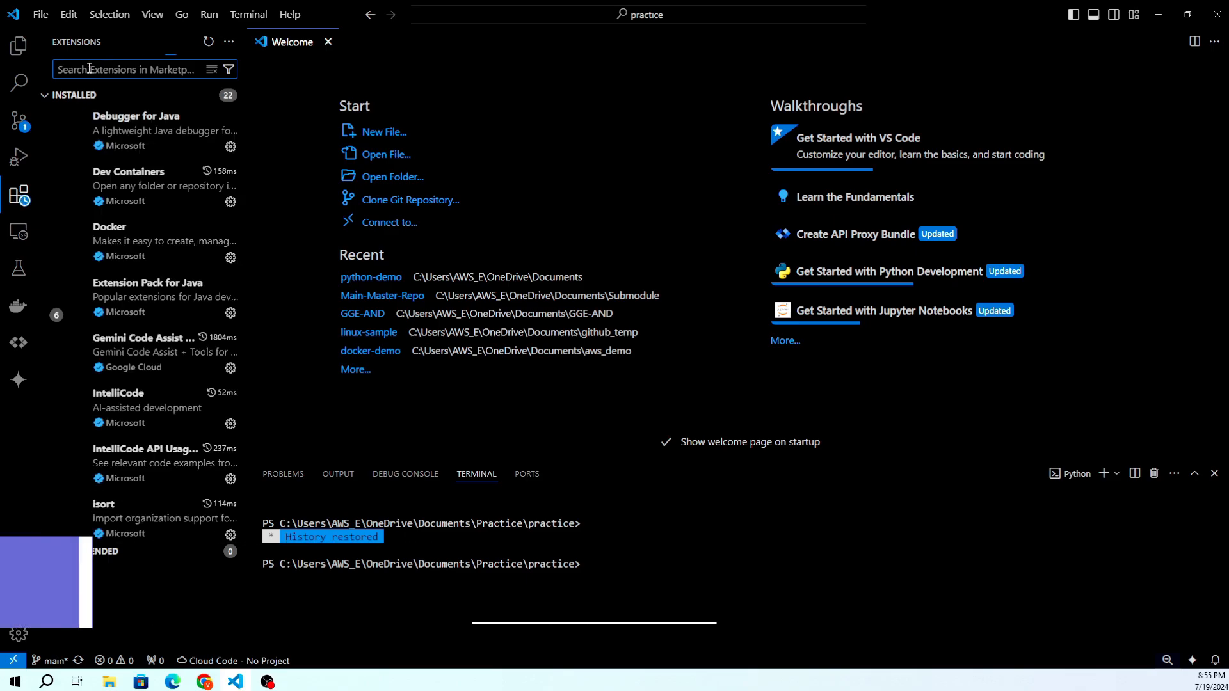
{"action": "type", "text": "copilot"}
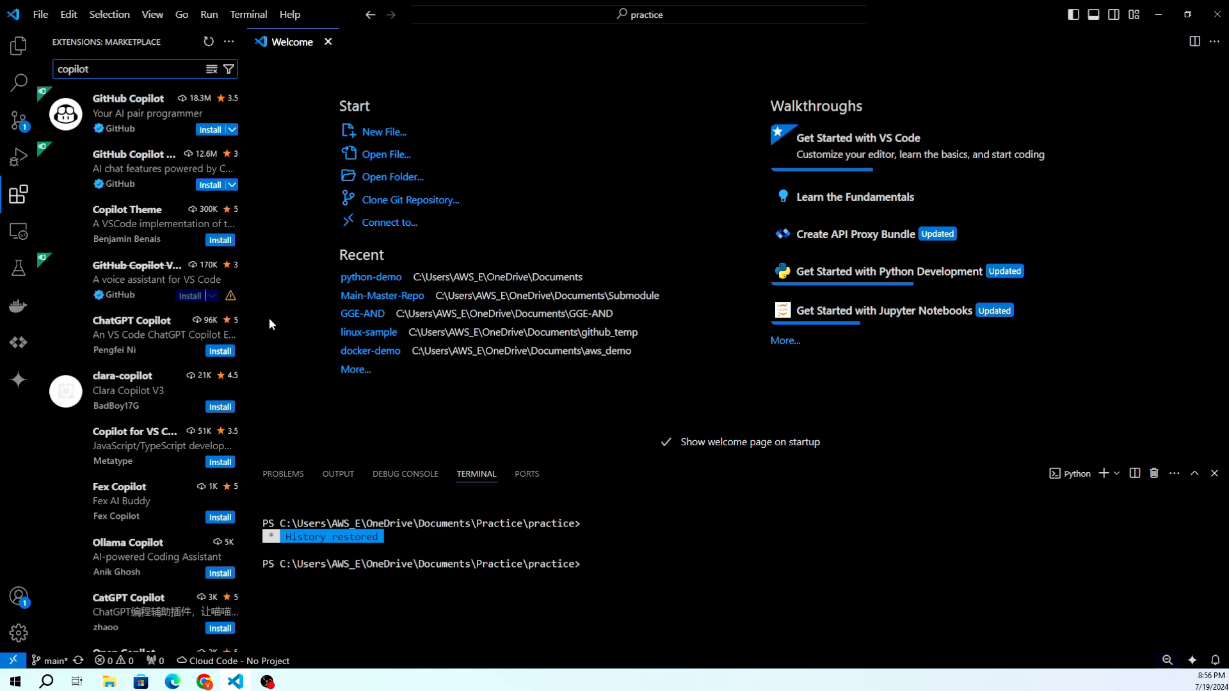
{"action": "left_click", "coordinate": [129, 113]}
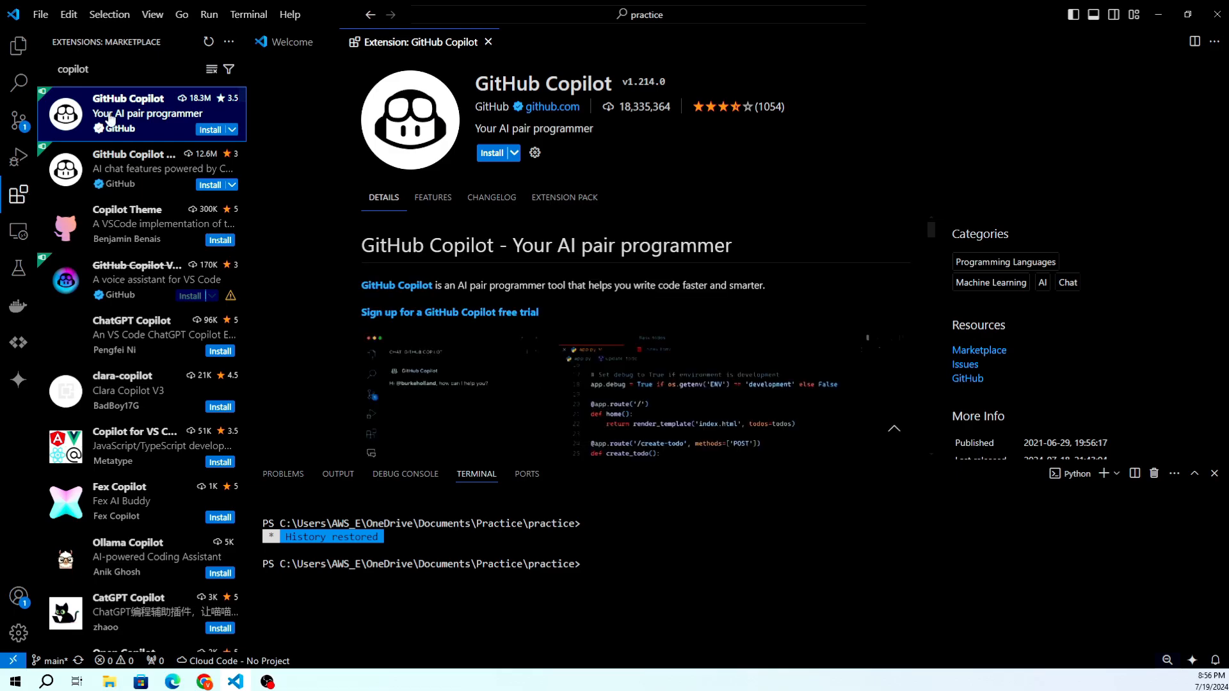
Install the GitHub Copilot extension and sign in to GitHub for Copilot.
{"action": "left_click", "coordinate": [493, 152]}
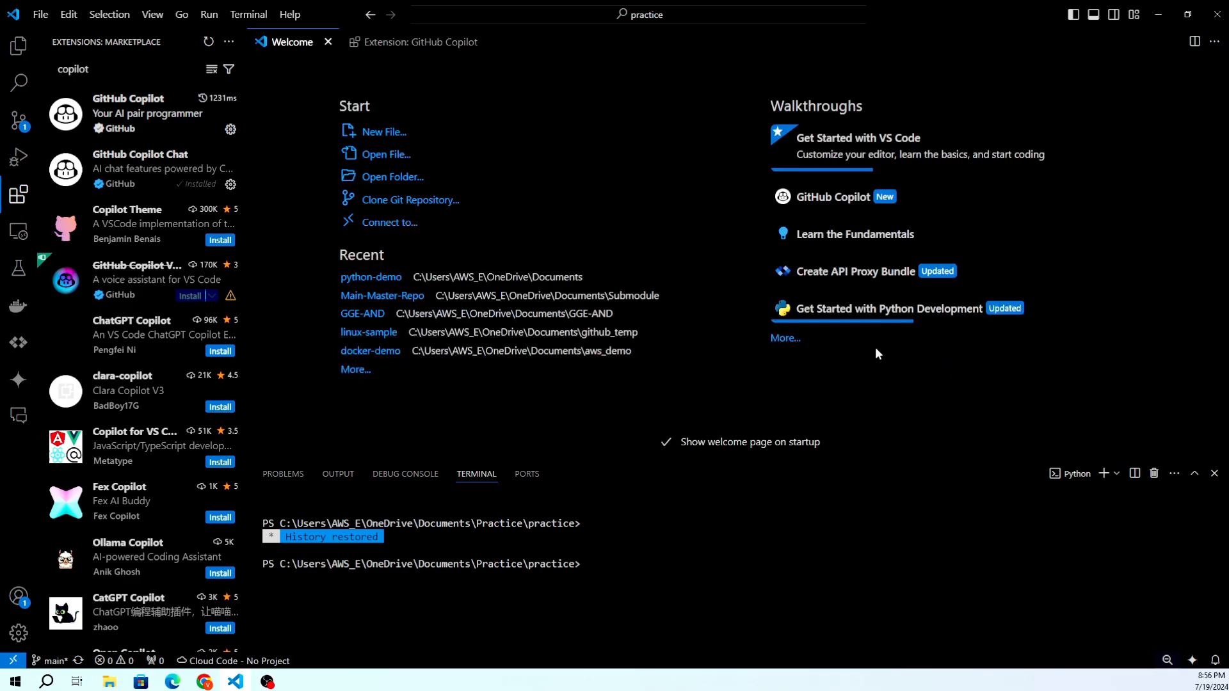
{"action": "left_click", "coordinate": [19, 597]}
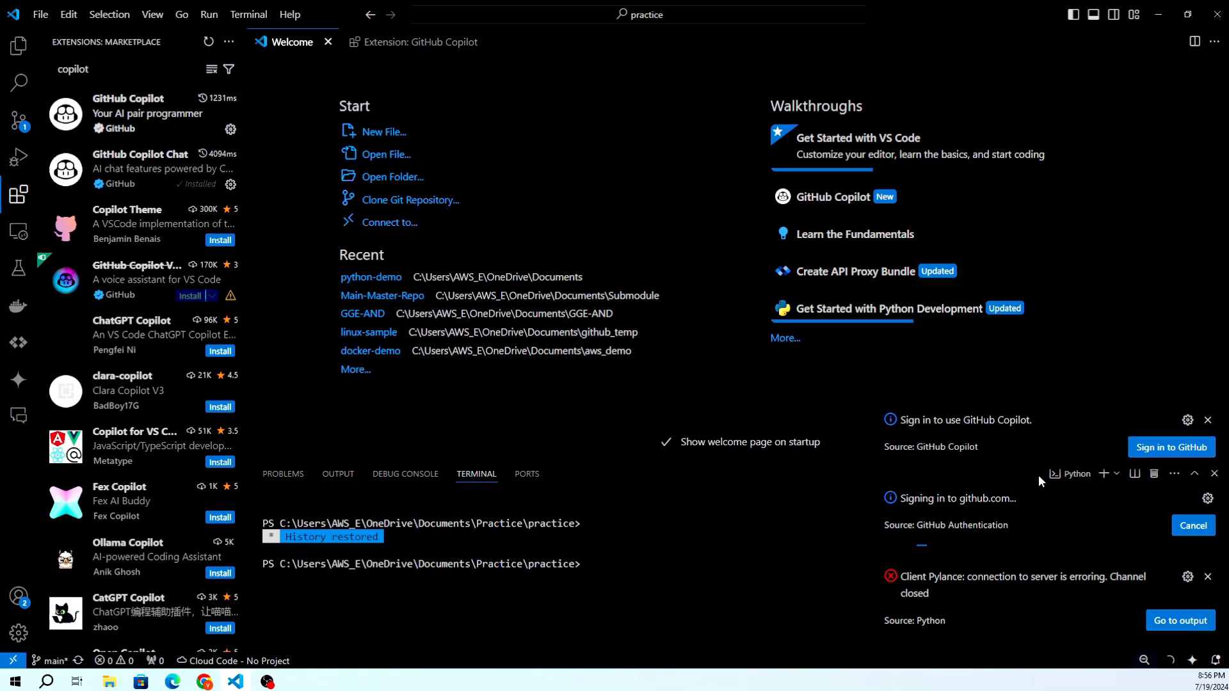
{"action": "left_click", "coordinate": [1207, 420]}
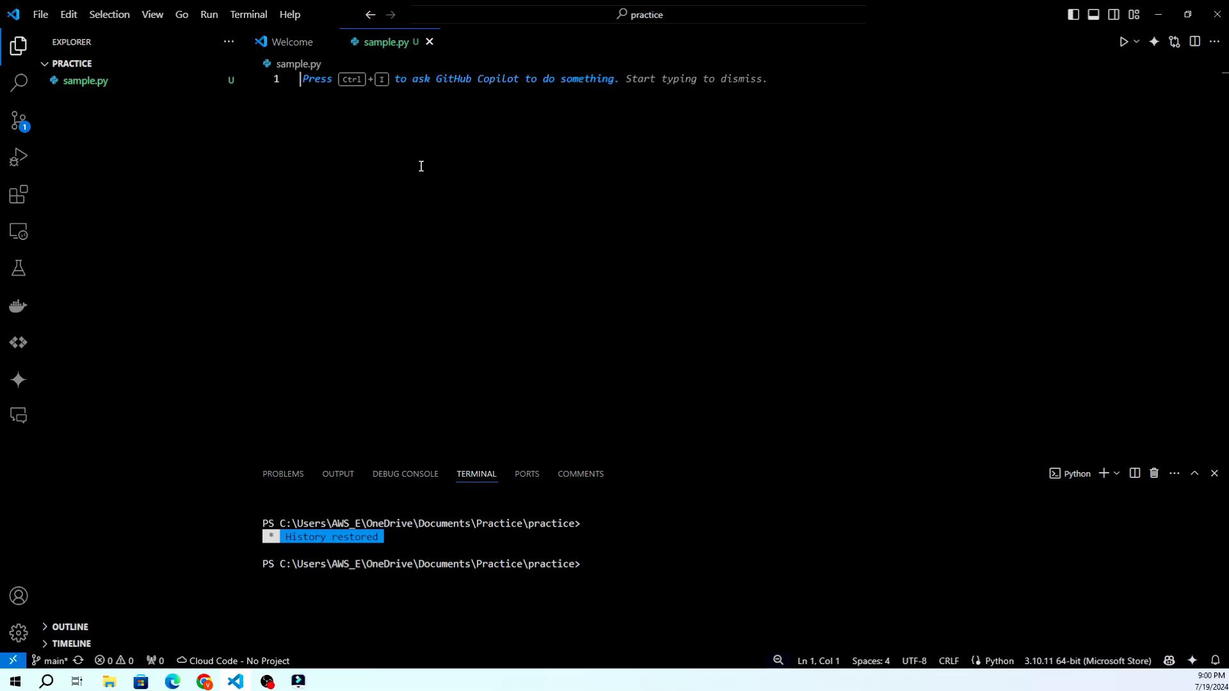
Define def sumnumers(a,b): in sample.py and accept Copilot's 'return a+b' suggestion.
{"action": "type", "text": "def s"}
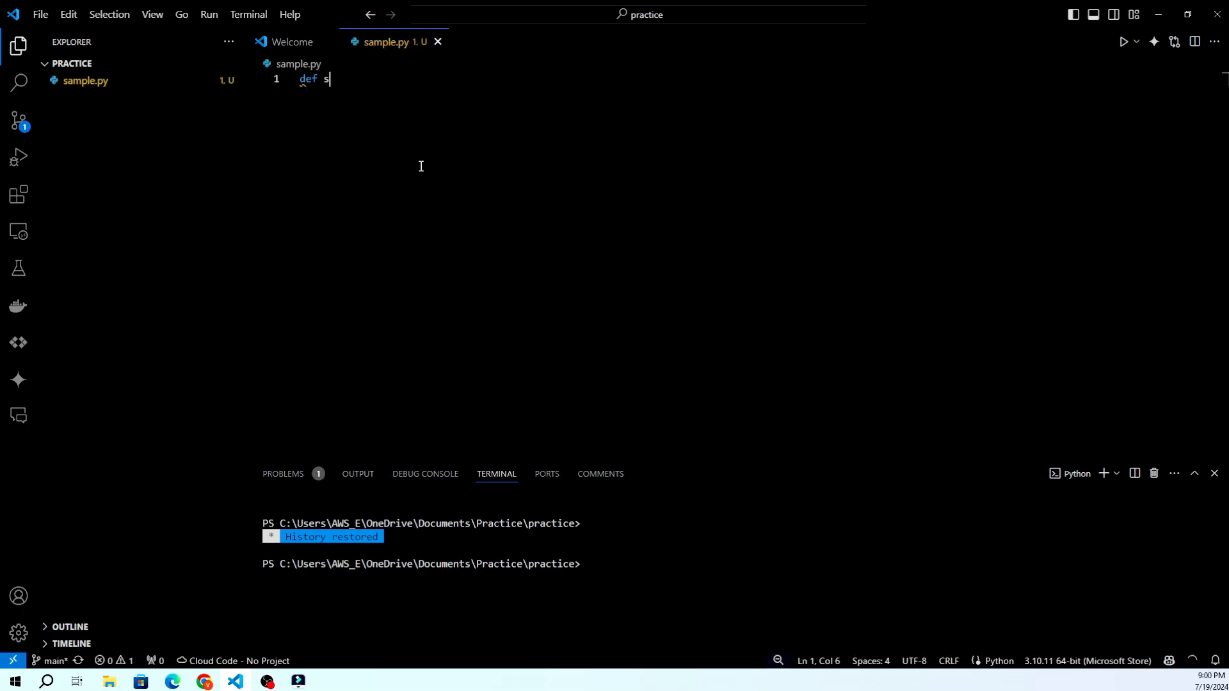
{"action": "type", "text": "umnume"}
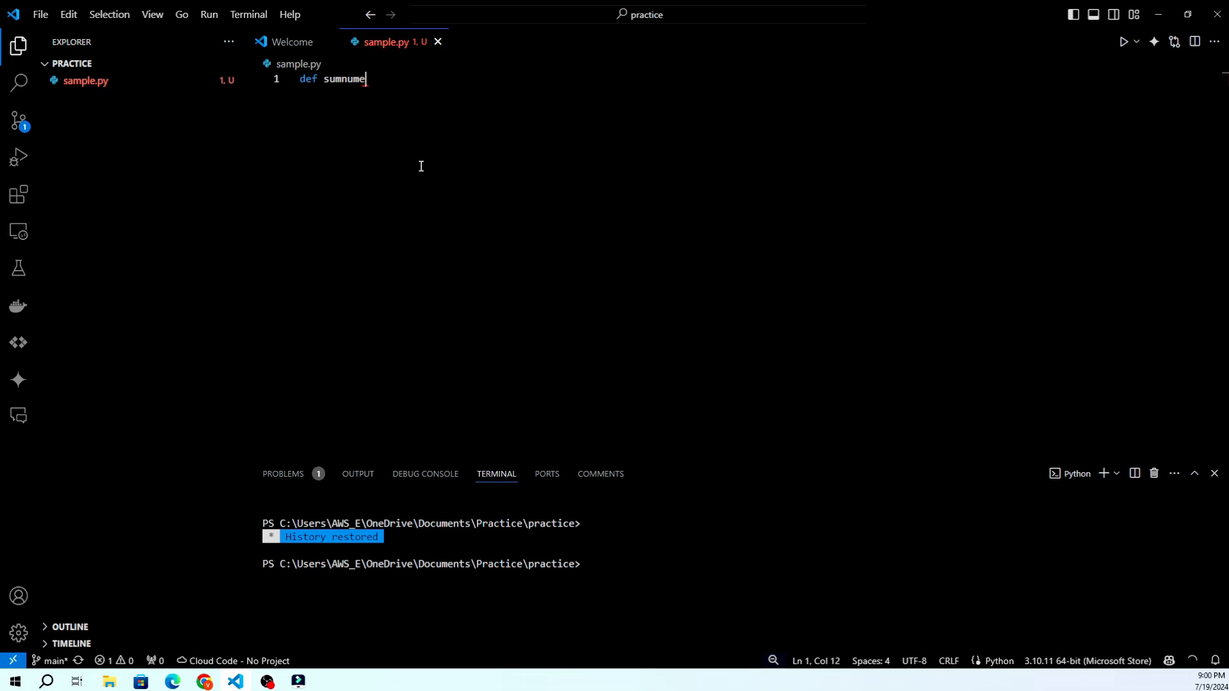
{"action": "type", "text": "(a,b):"}
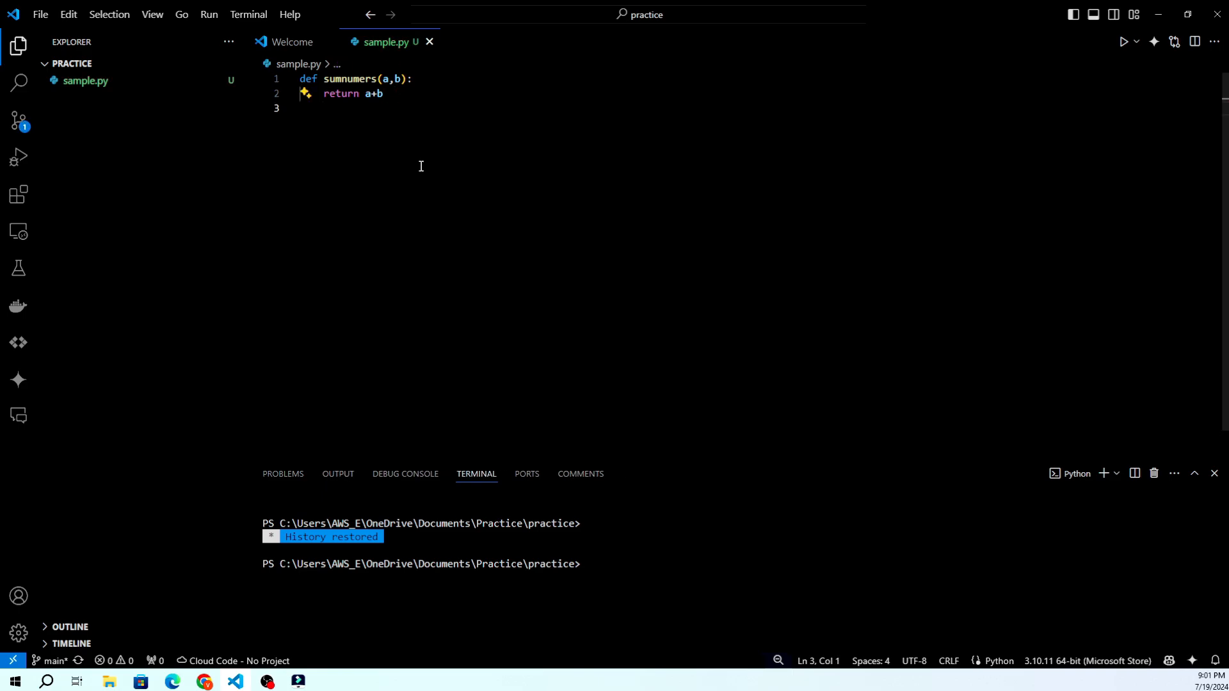
Add a sumnumers(1,2) call below the function.
{"action": "type", "text": "sumnumers"}
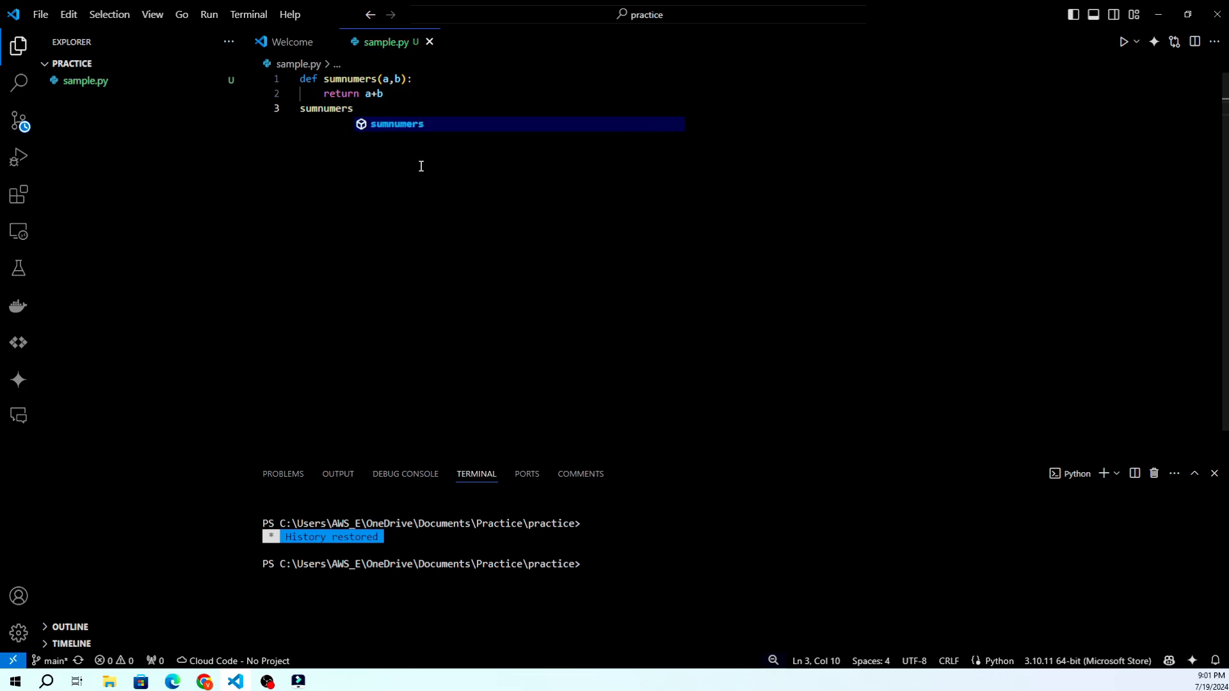
{"action": "type", "text": "()"}
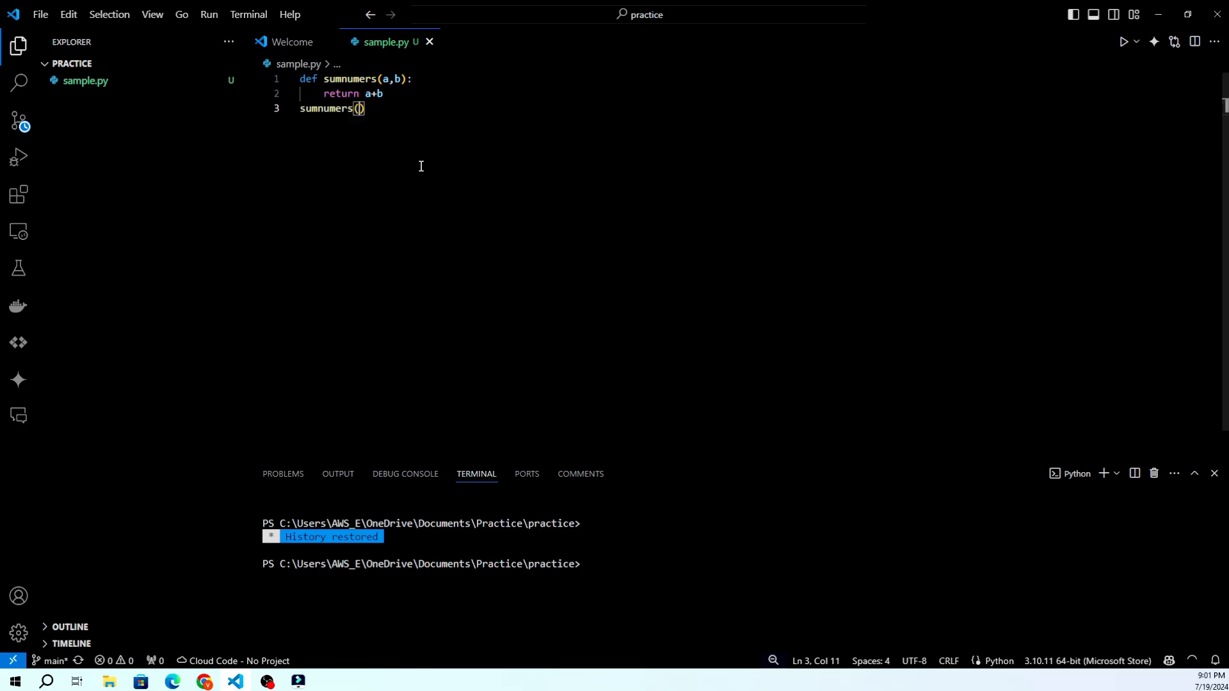
{"action": "type", "text": "1,"}
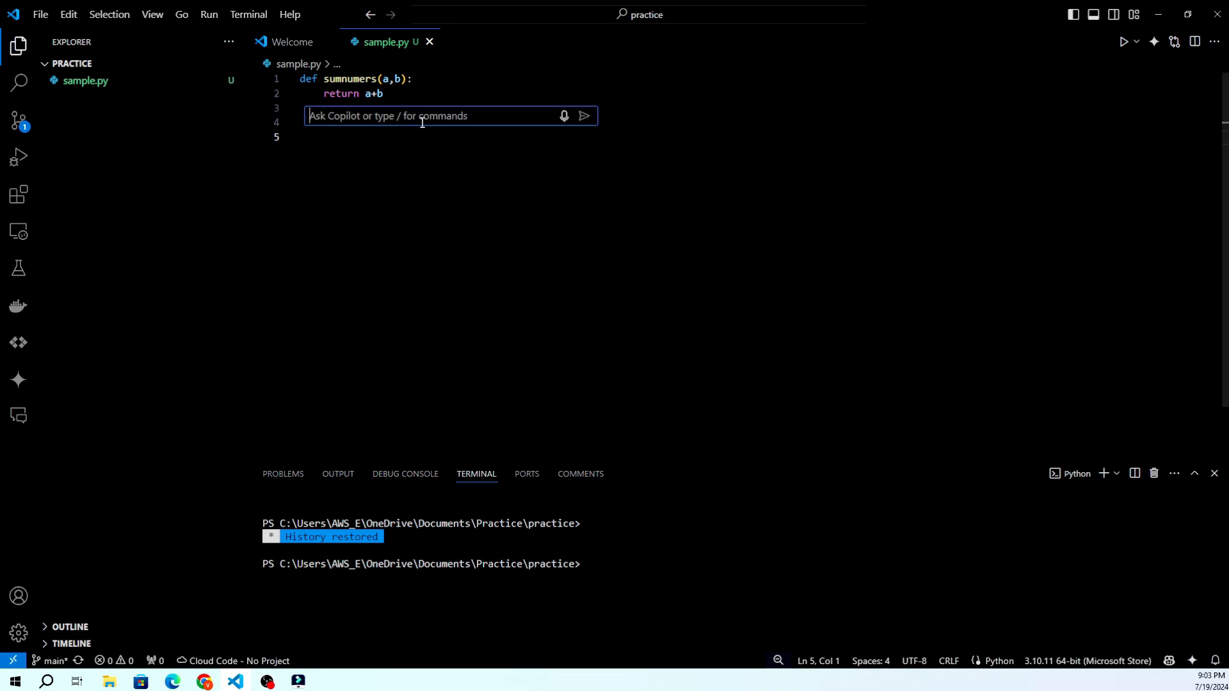
Ask Copilot inline chat to 'explain' sumnumers, then request added comments.
{"action": "type", "text": "e"}
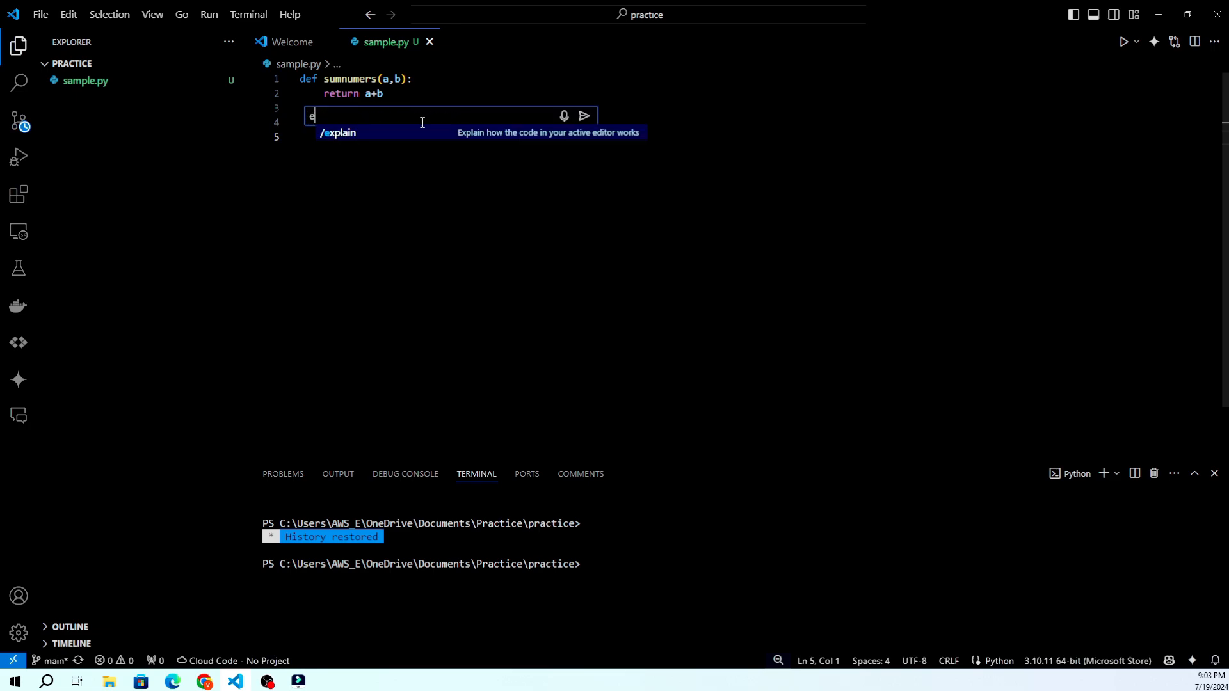
{"action": "type", "text": "xplain"}
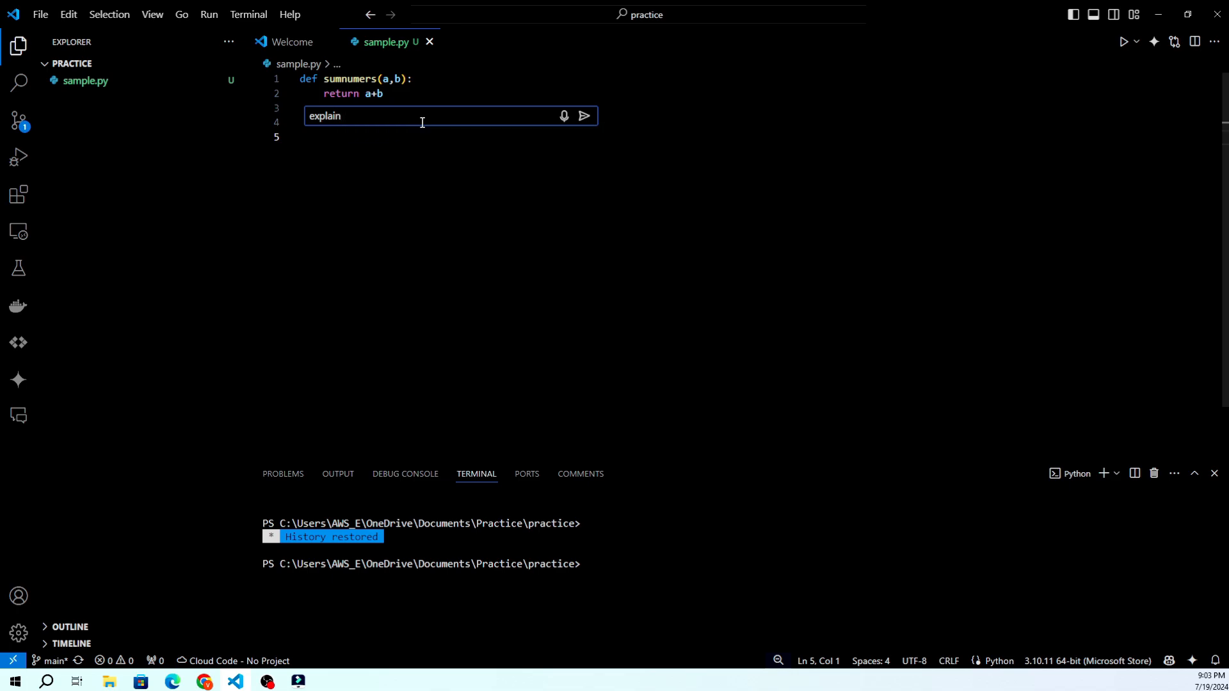
{"action": "left_click", "coordinate": [584, 115]}
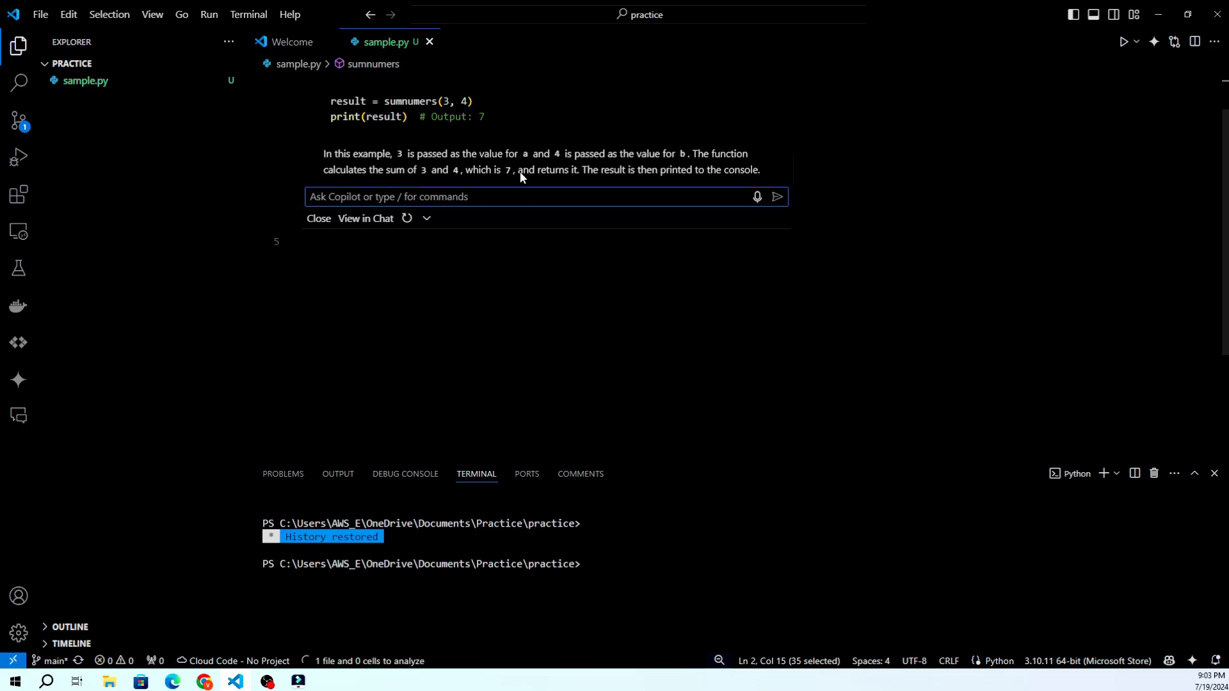
{"action": "type", "text": "add c"}
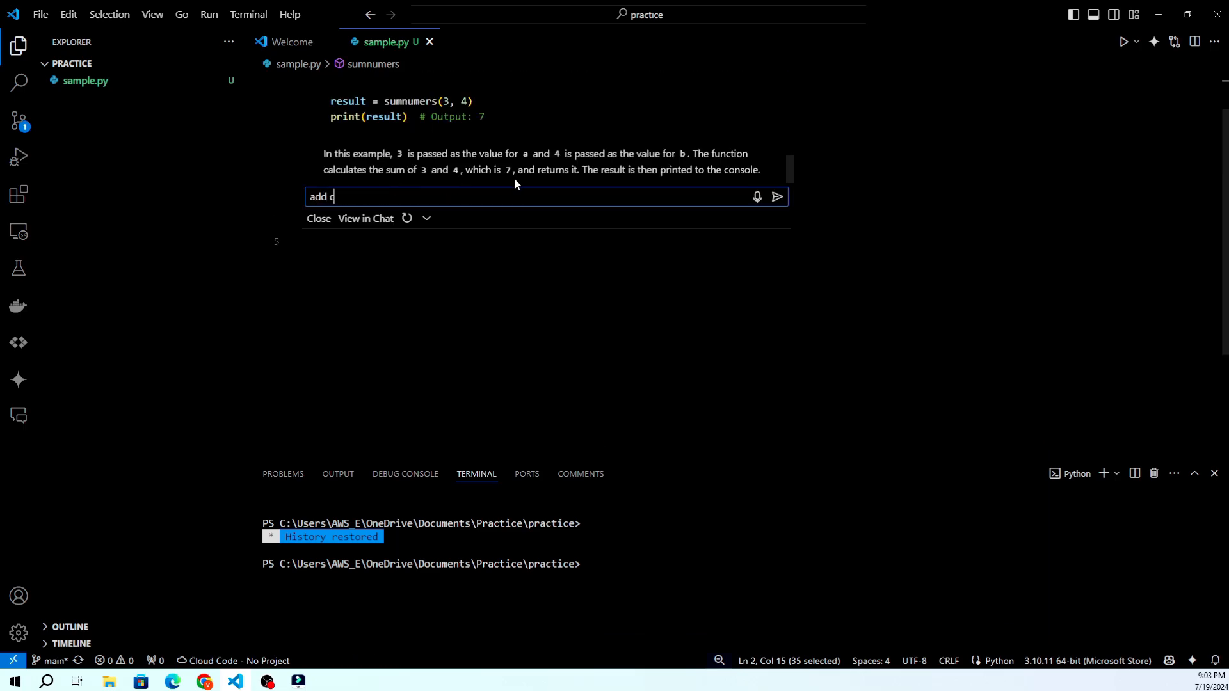
{"action": "key", "text": "Ctrl+a"}
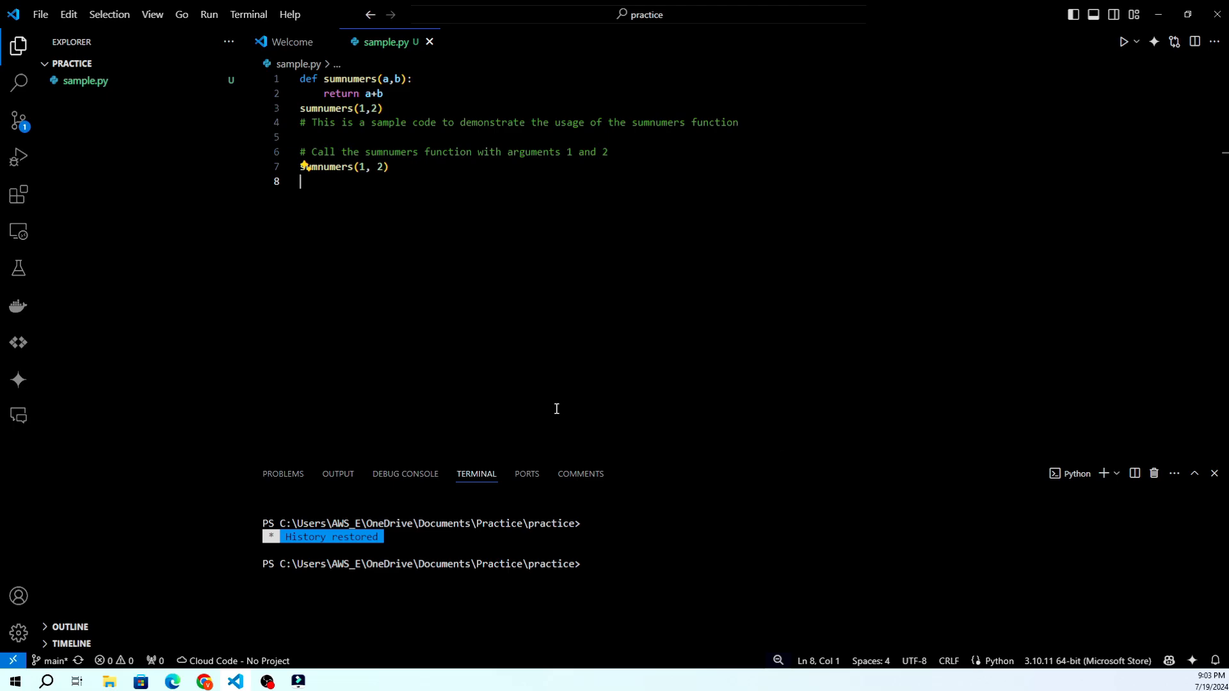
Show the editor context menu with Copilot's Explain, Fix, Generate Docs and Tests actions.
{"action": "right_click", "coordinate": [338, 167]}
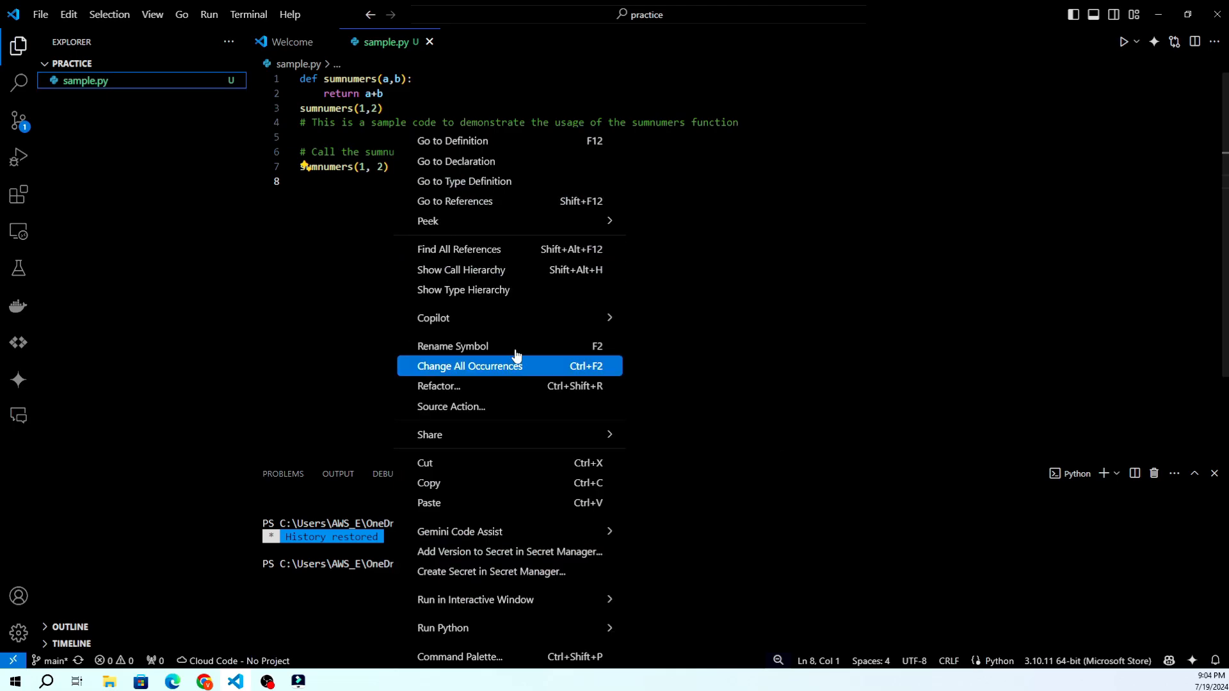
{"action": "mouse_move", "coordinate": [434, 317]}
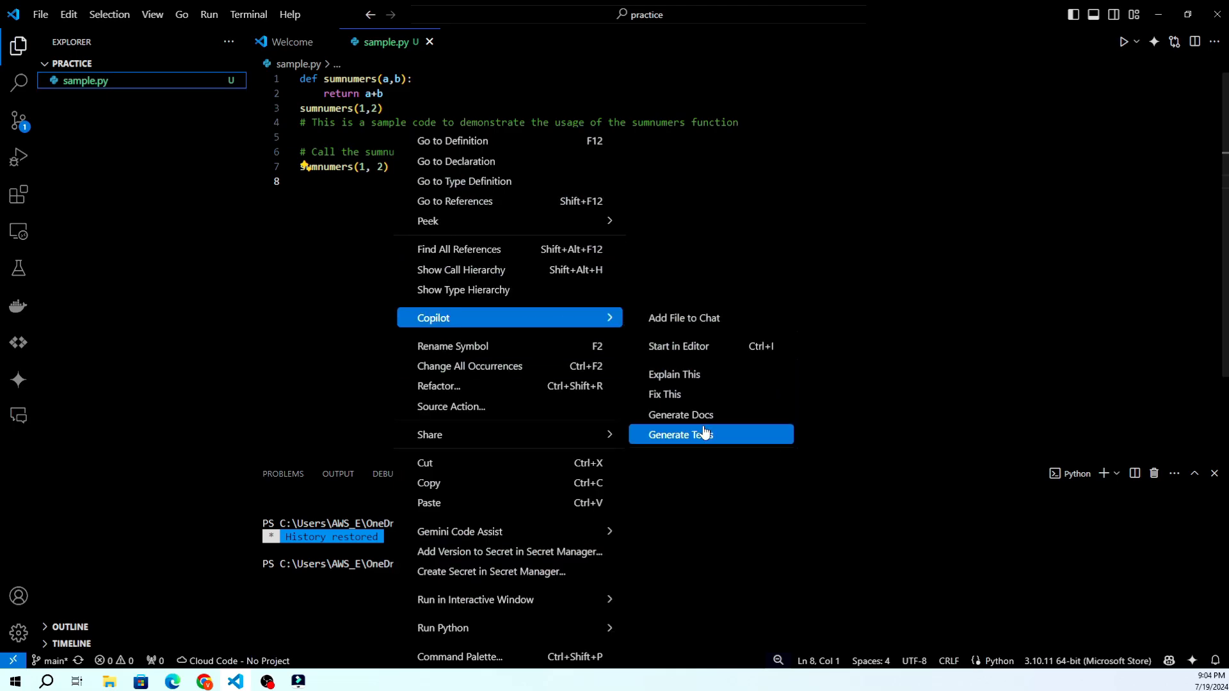